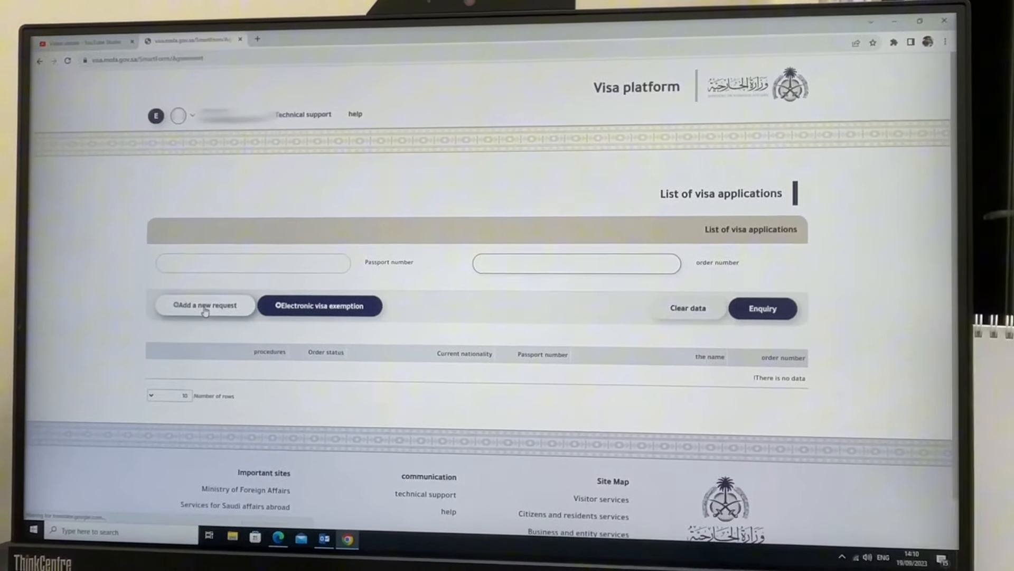
Add a new visa request and scroll the services agreement down to its pricing table.
click(204, 304)
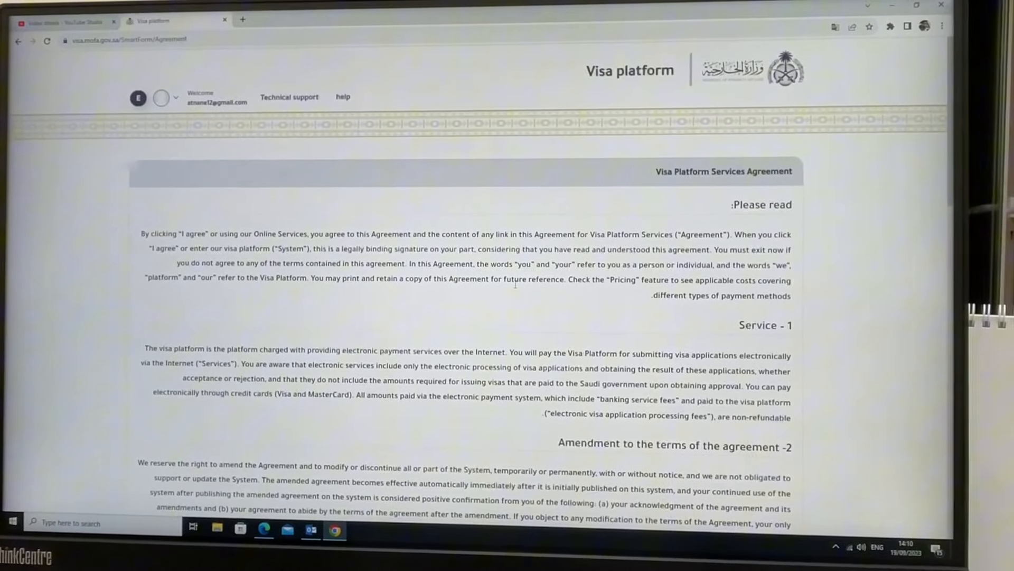
scroll(down, 3)
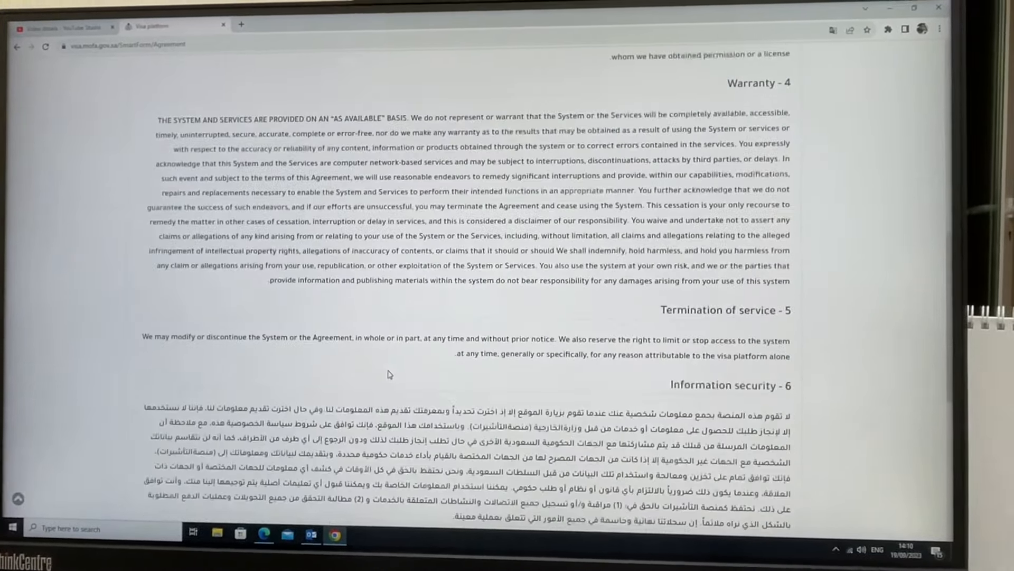
scroll(down, 3)
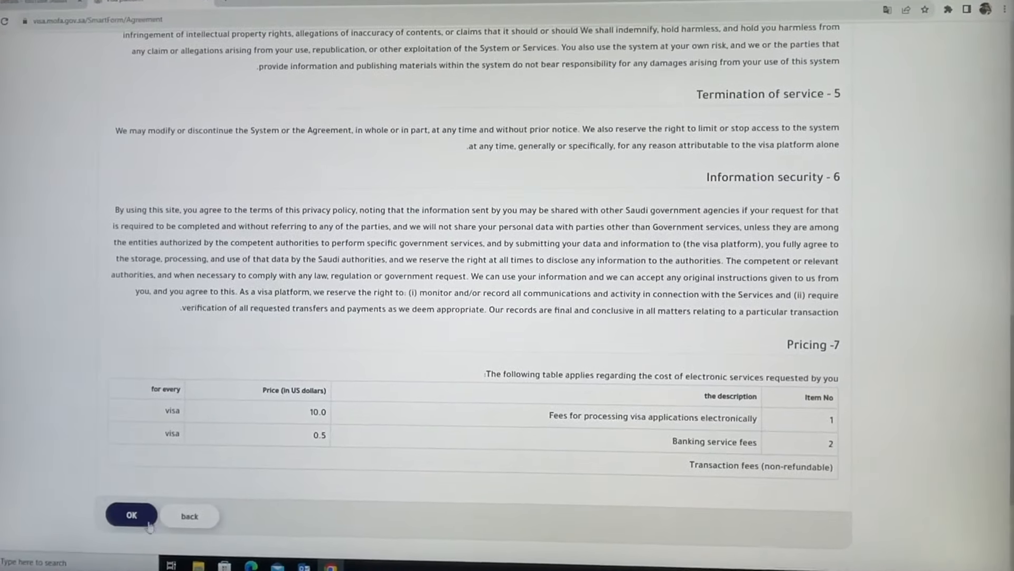
Accept the Visa Platform Services Agreement and the fingerprint pledge.
click(130, 515)
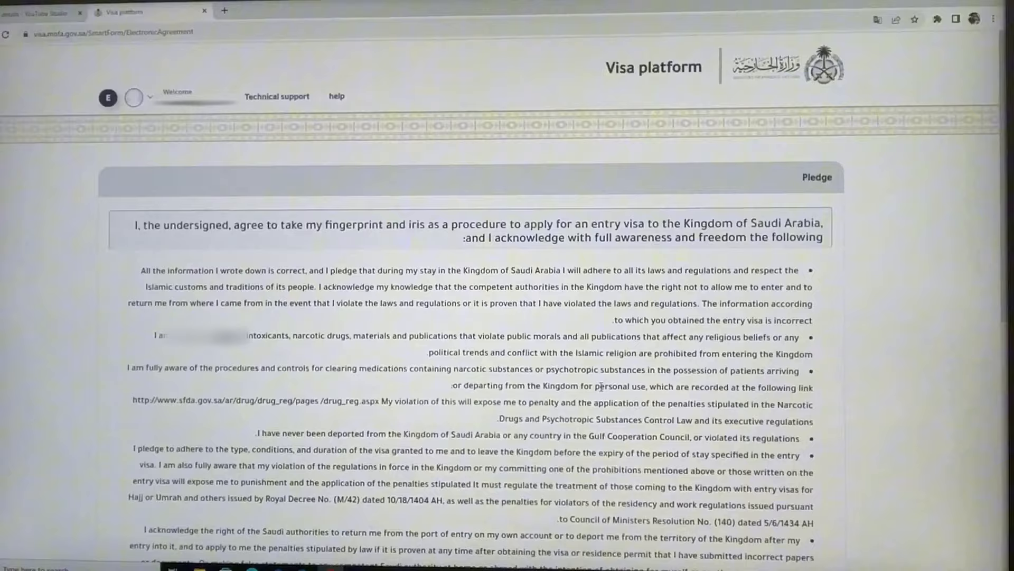
scroll(down, 3)
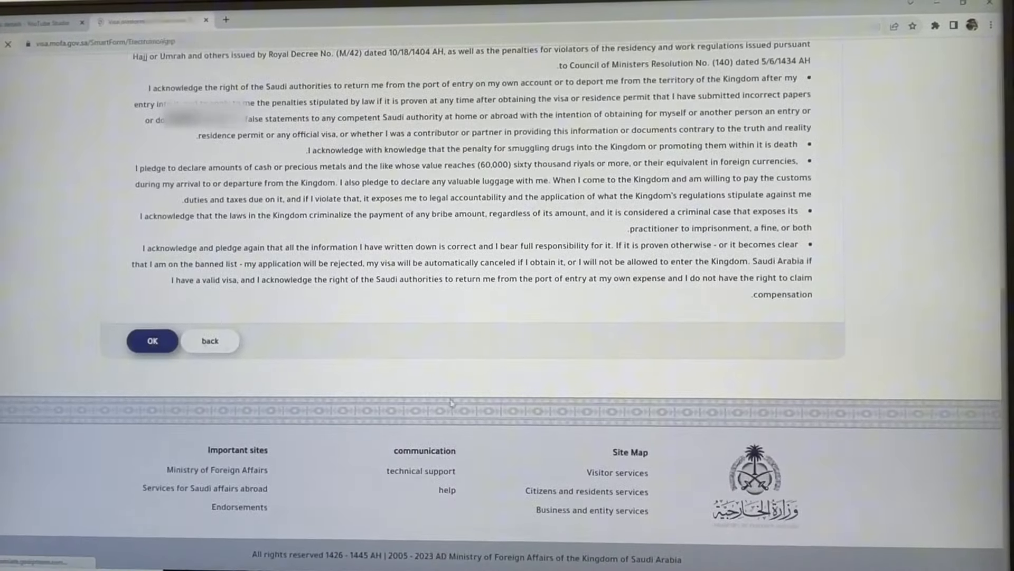
click(152, 340)
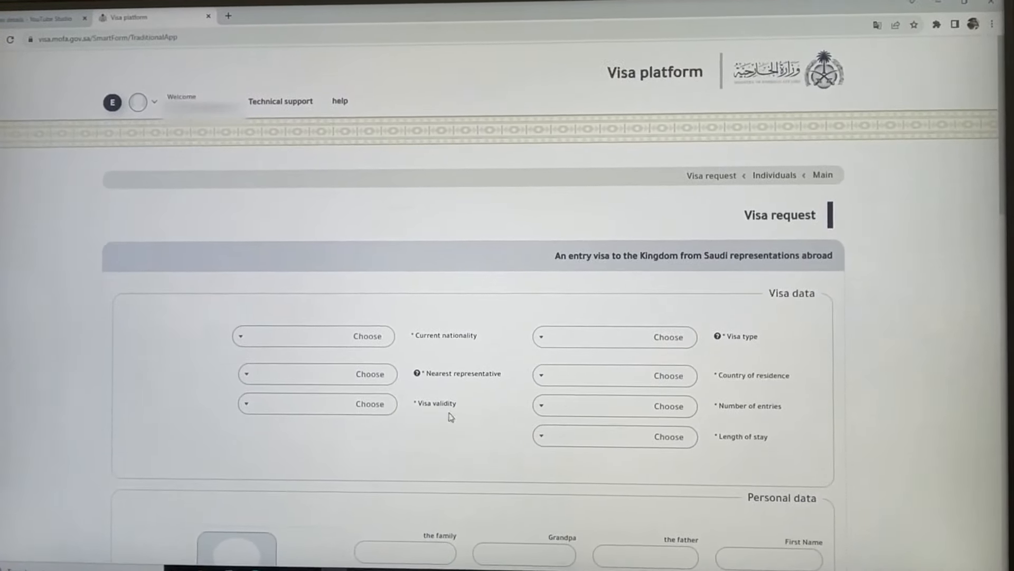
mouse_move(591, 343)
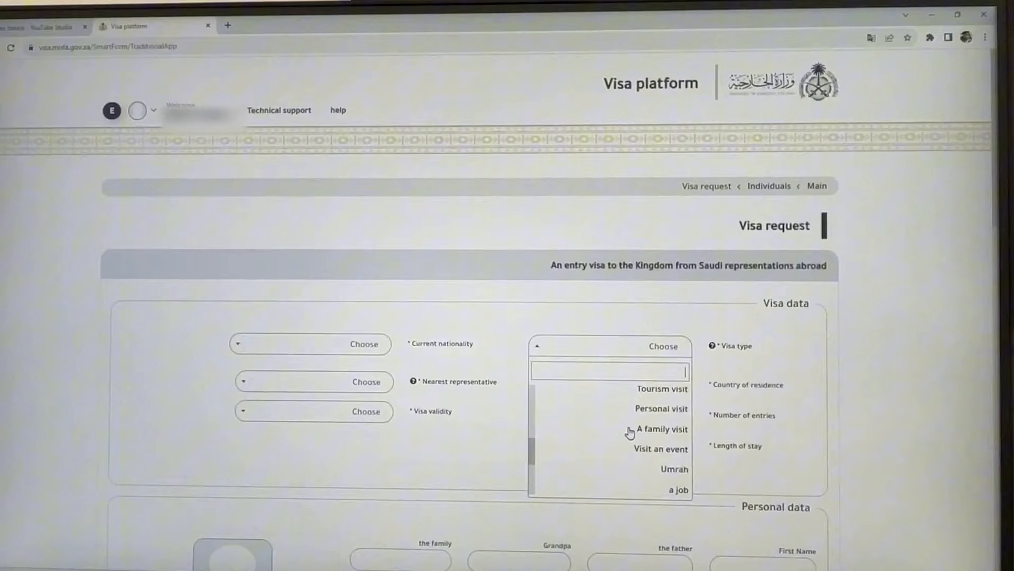
Choose 'Tourism visit' from the Visa type options.
scroll(down, 3)
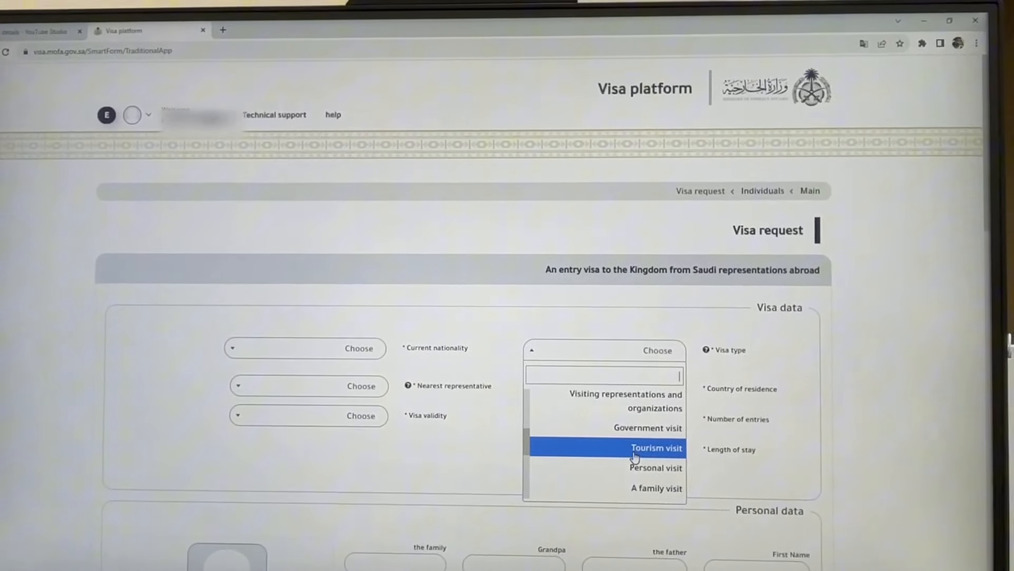
click(656, 448)
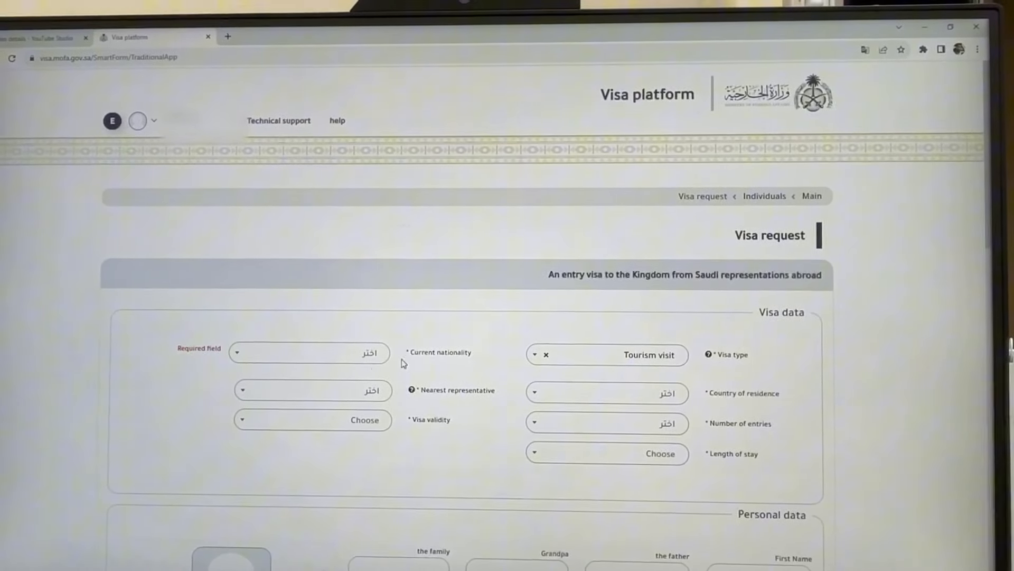
Search 'm' in Current nationality and select Morocco.
click(309, 352)
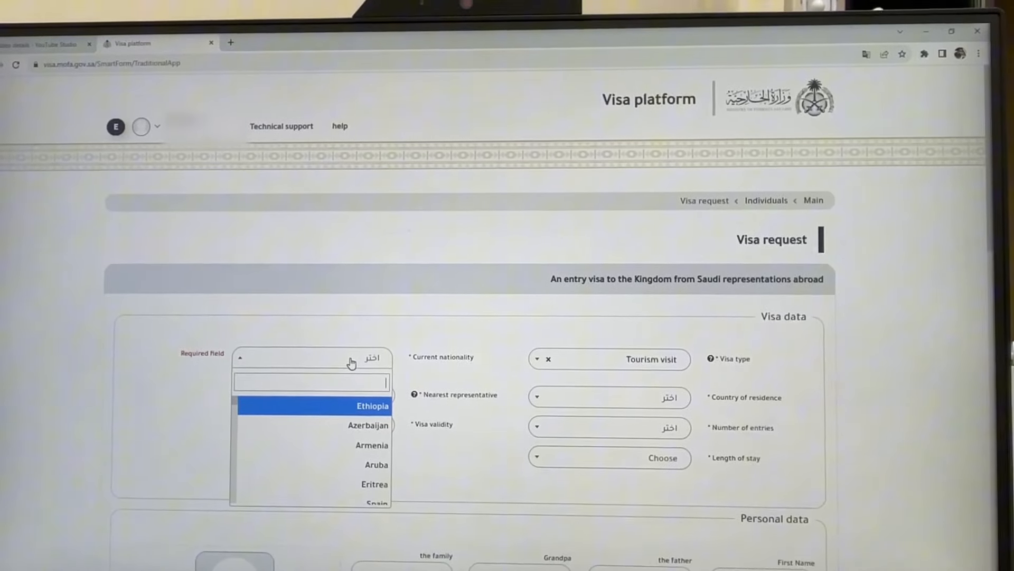
text(m)
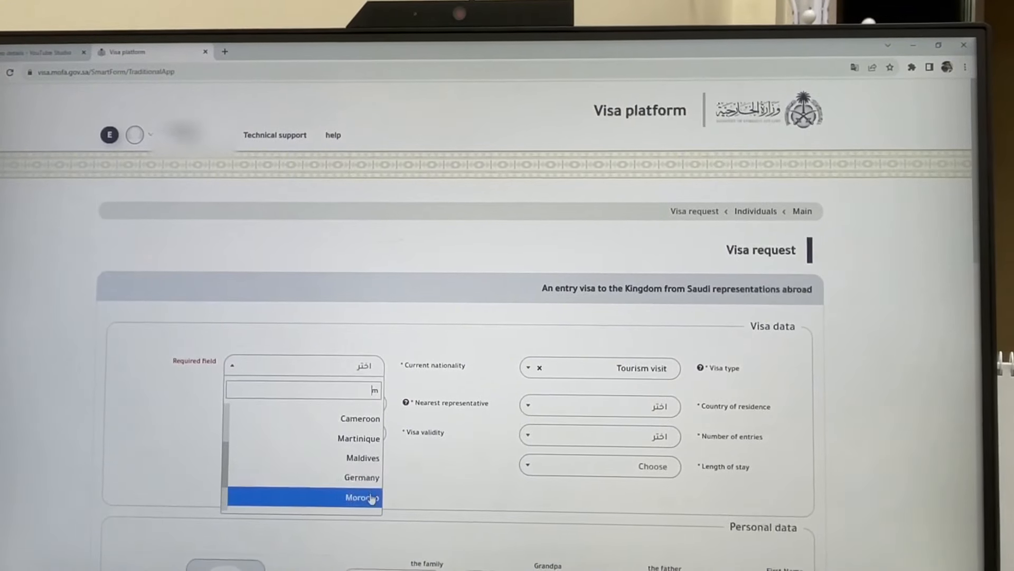
click(363, 498)
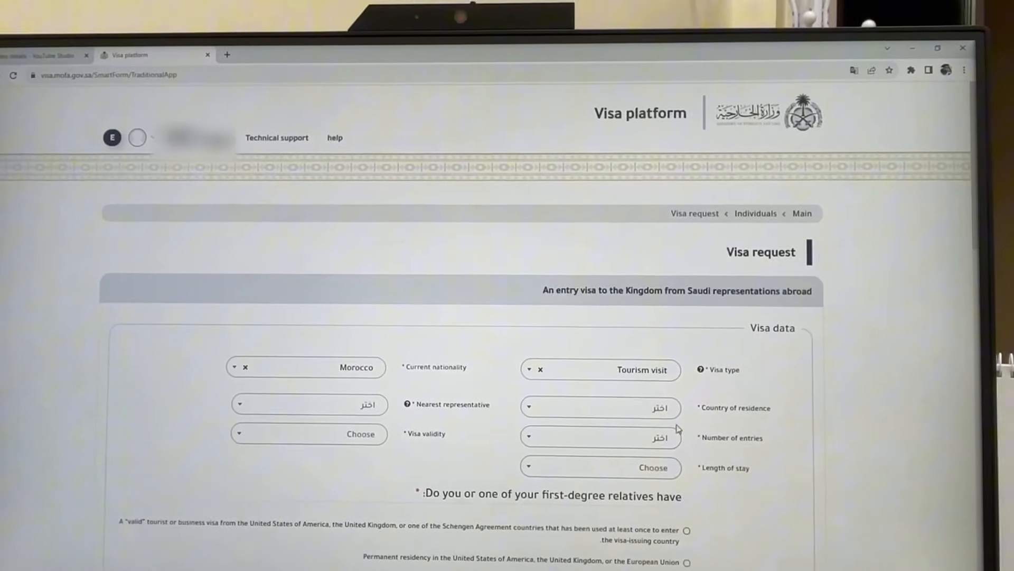
click(599, 407)
text(u)
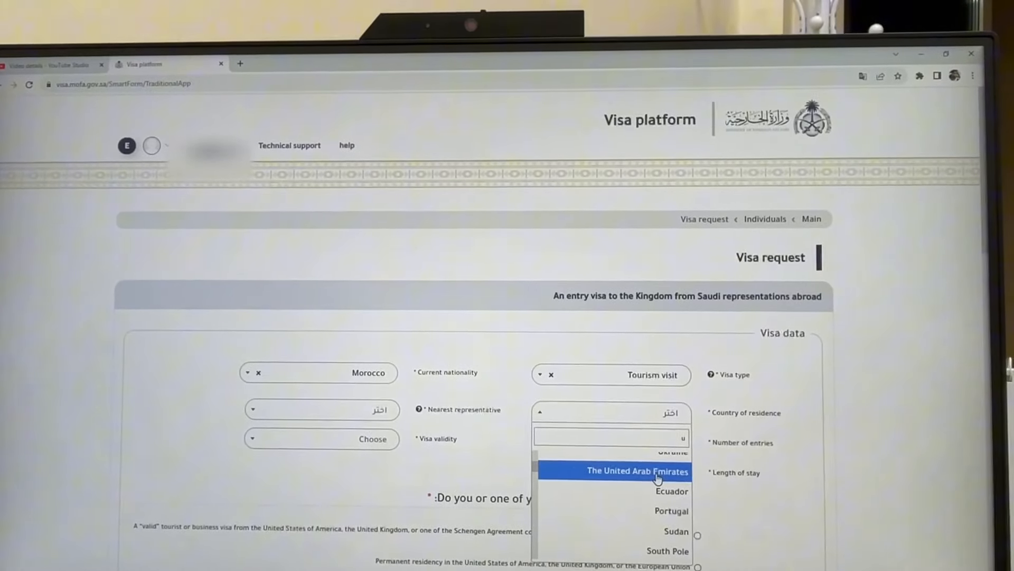
Set residence to the United Arab Emirates and nearest representative to Abu Dhabi.
click(637, 470)
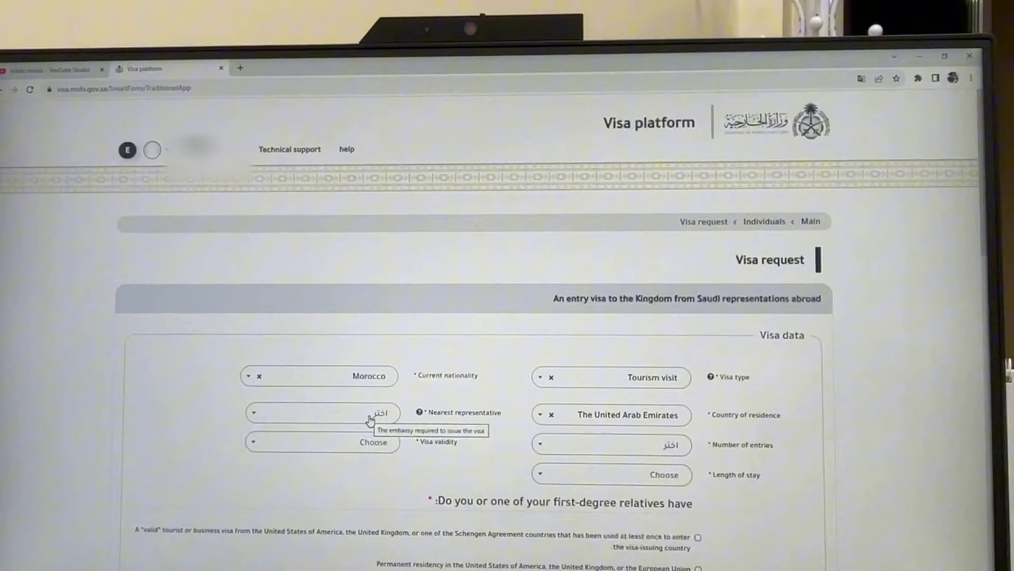
click(321, 412)
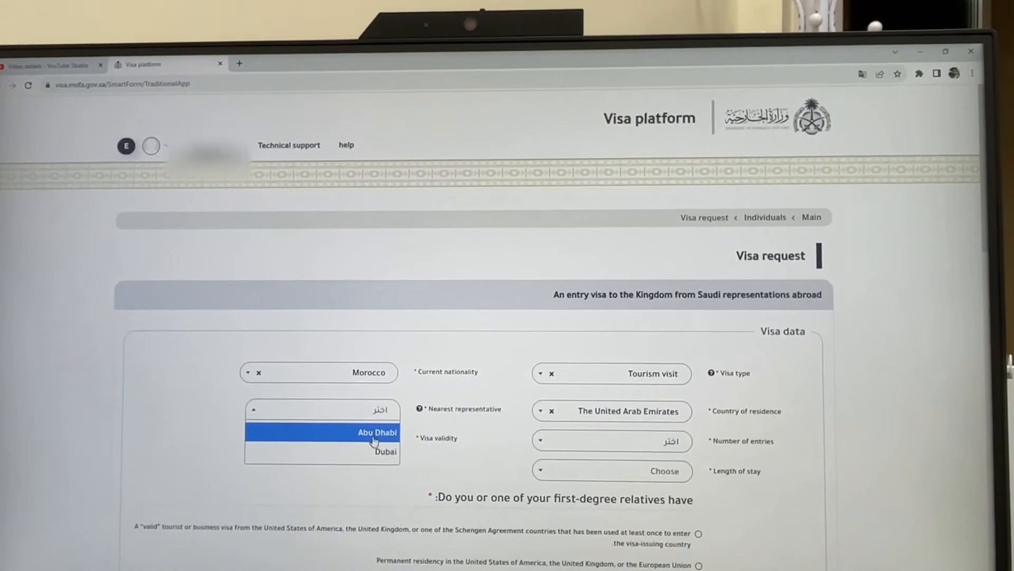
click(377, 432)
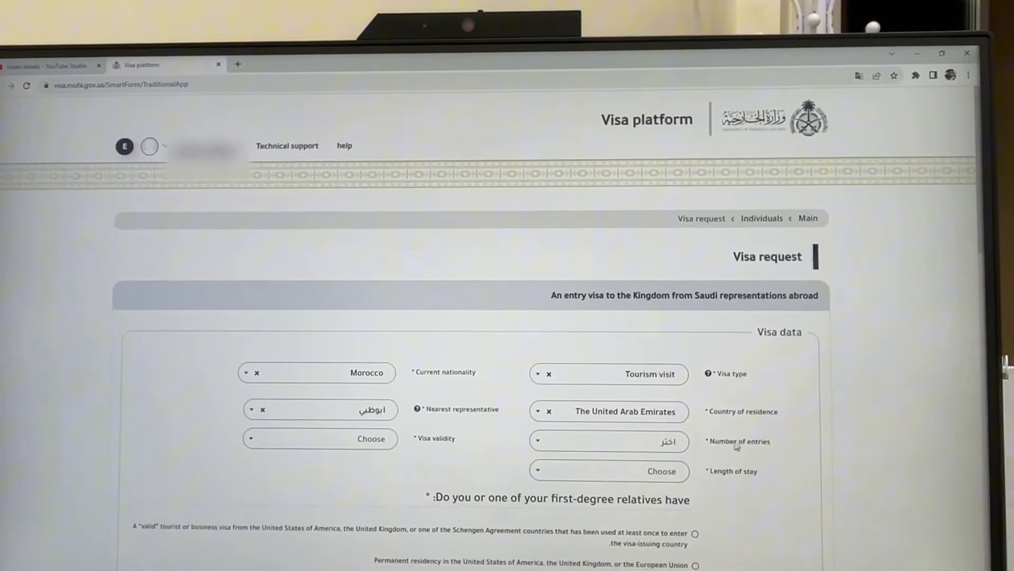
mouse_move(640, 444)
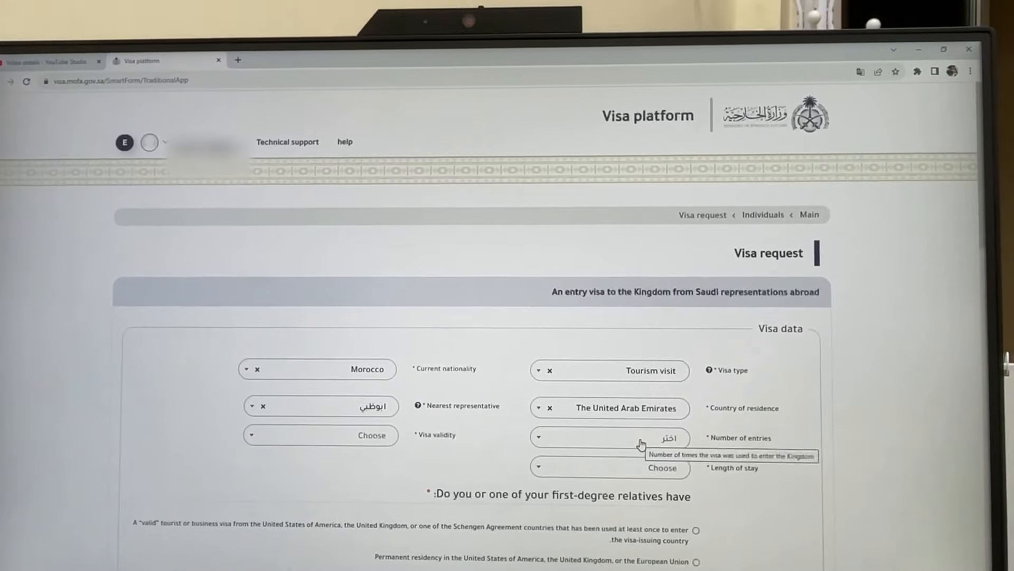
Set several trips, 365-day visa validity and a 90-day length of stay.
click(608, 438)
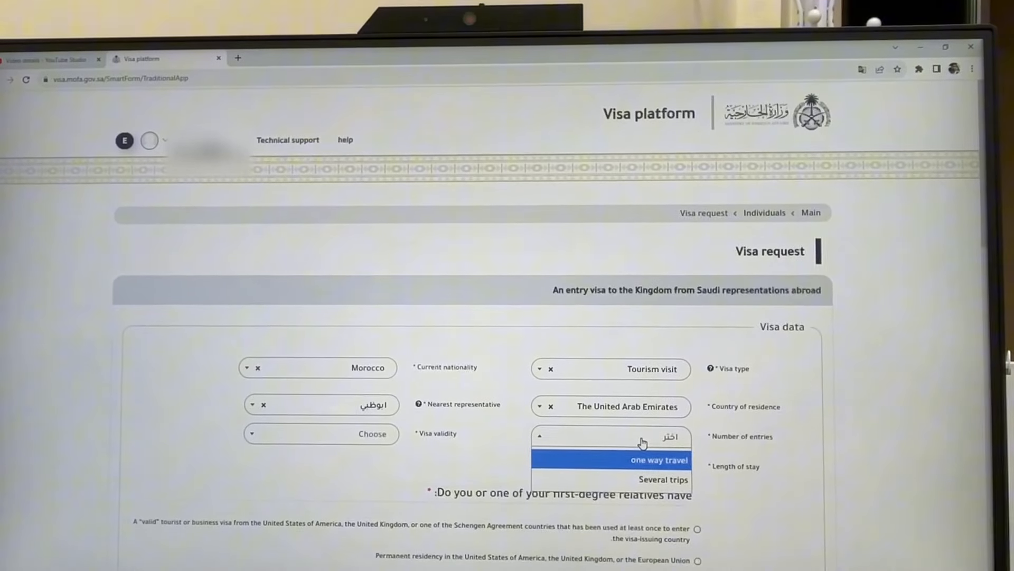
mouse_move(662, 481)
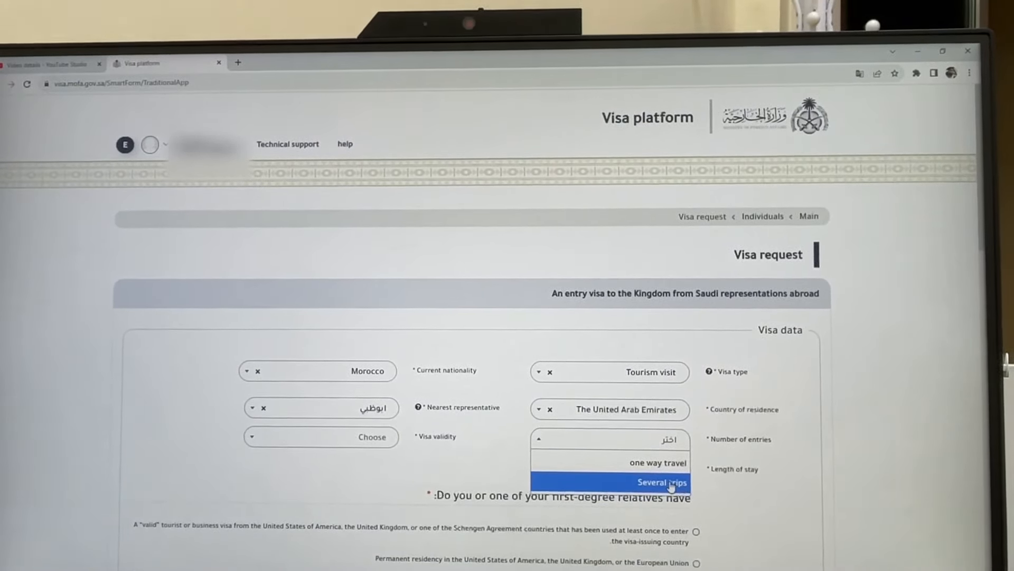
click(660, 482)
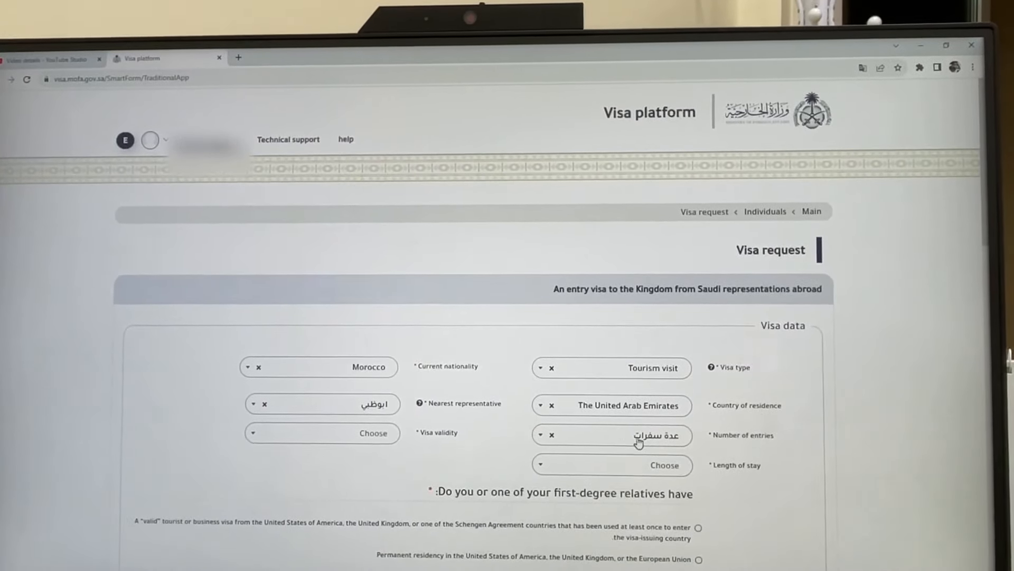
click(322, 432)
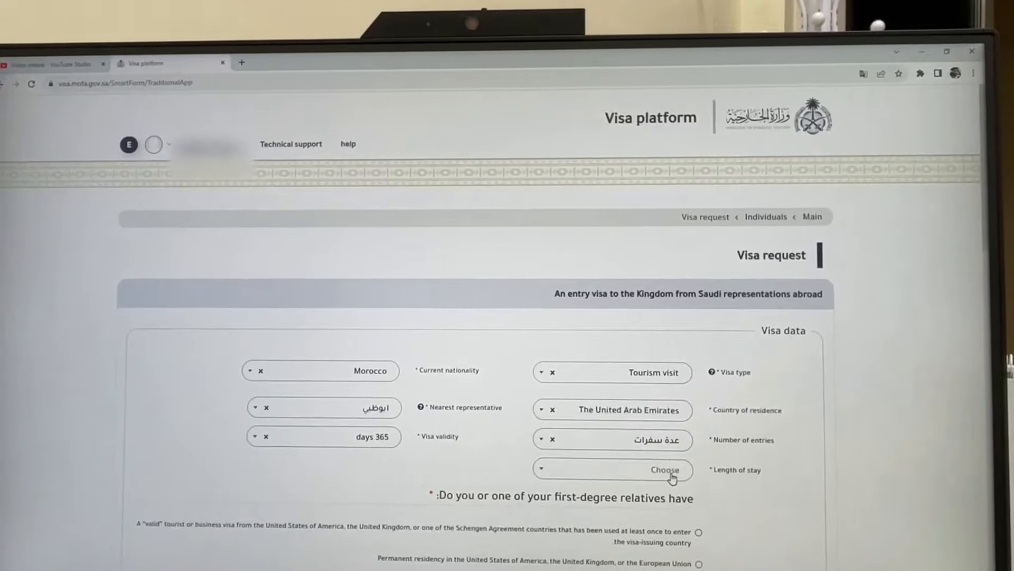
click(664, 470)
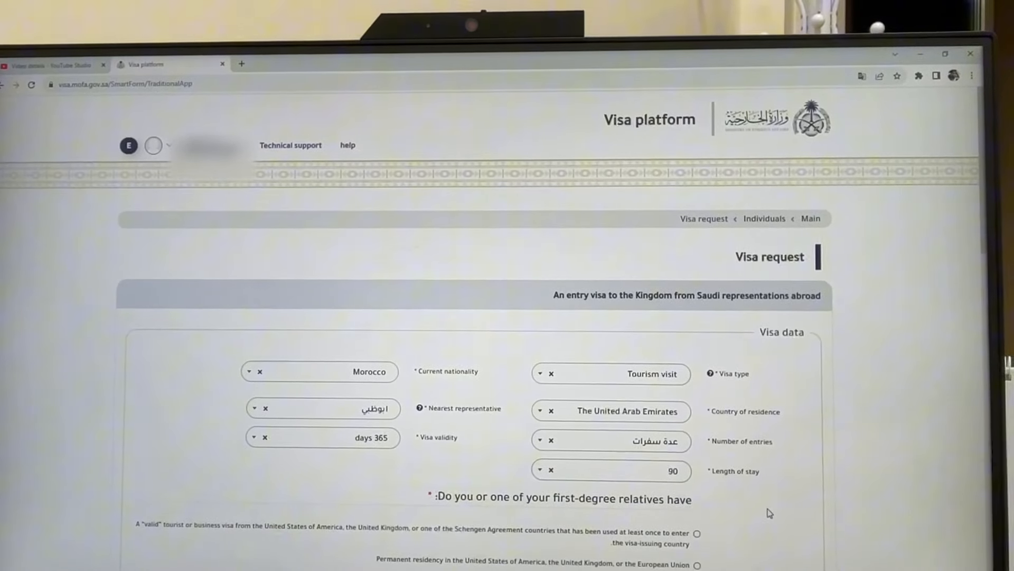
Select the valid Gulf Cooperation Council residence permit answer to the relatives question.
scroll(down, 3)
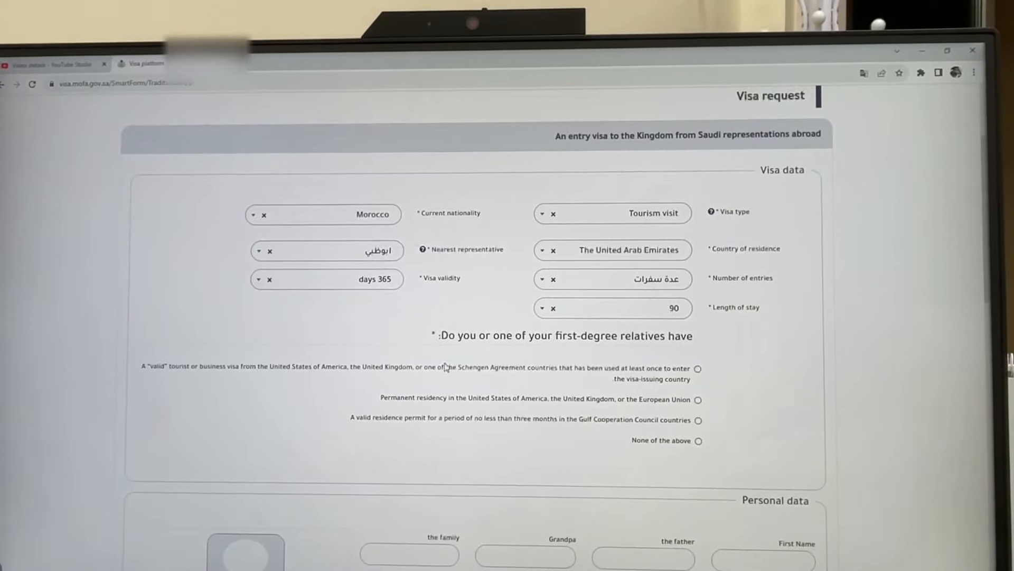
mouse_move(492, 351)
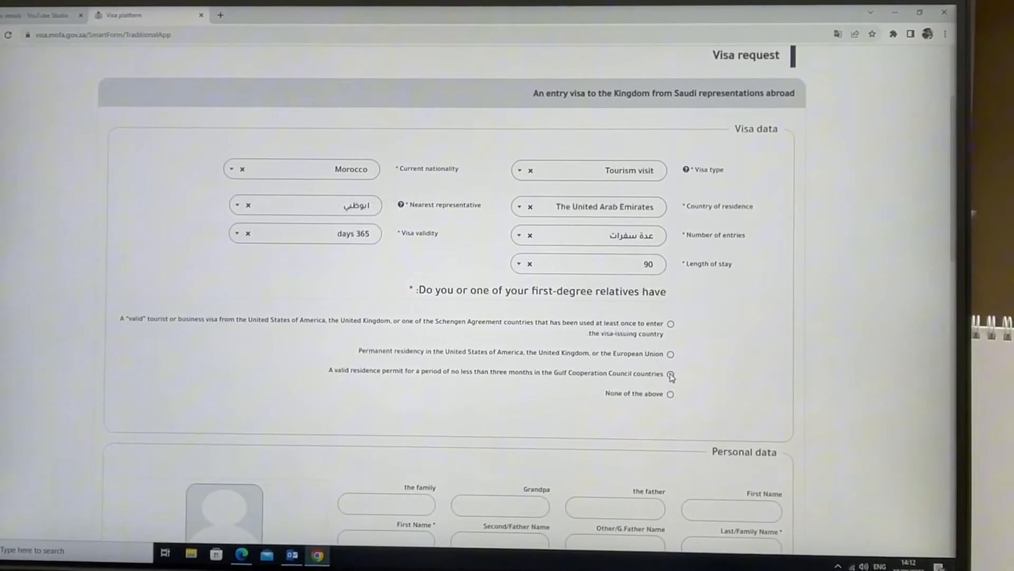
click(671, 374)
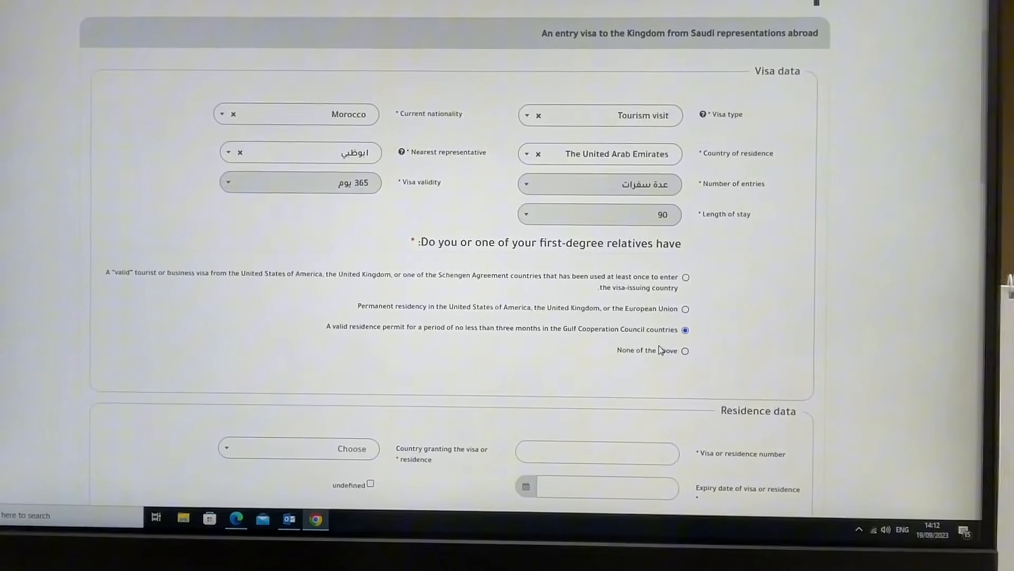
Scroll down to Residence data for the 2032/04/12 visa or residence expiry date.
scroll(down, 3)
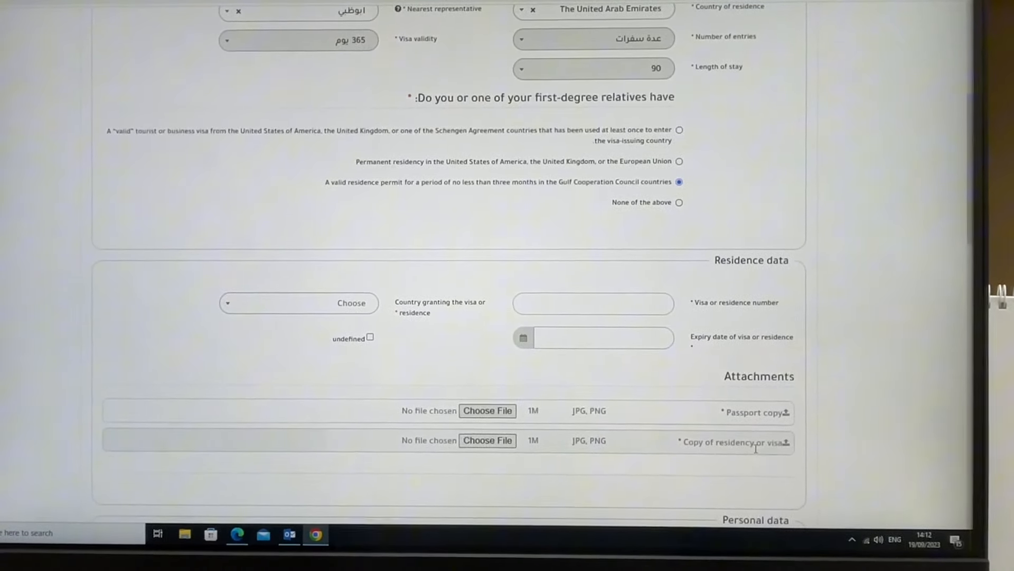
scroll(down, 3)
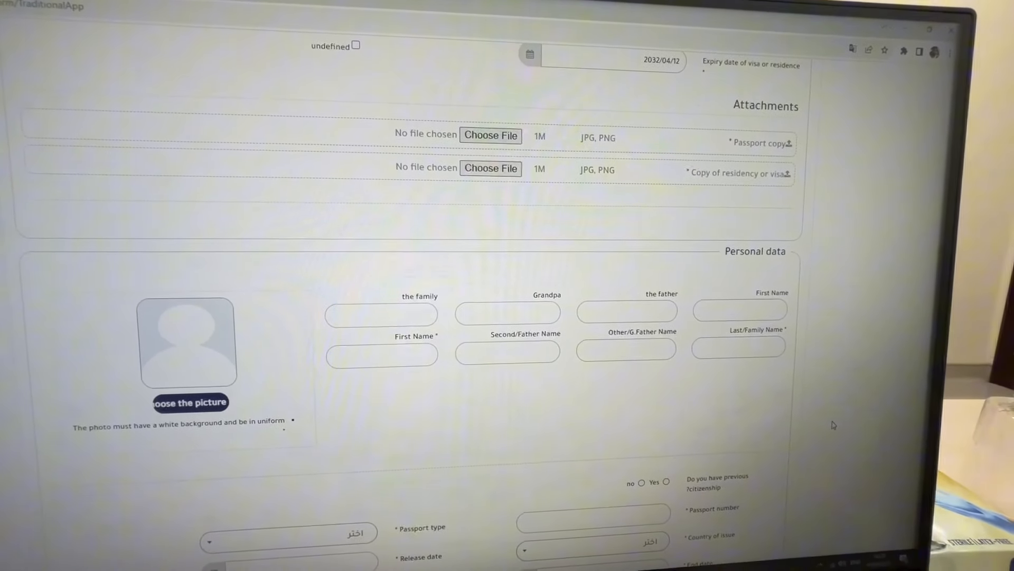
scroll(down, 3)
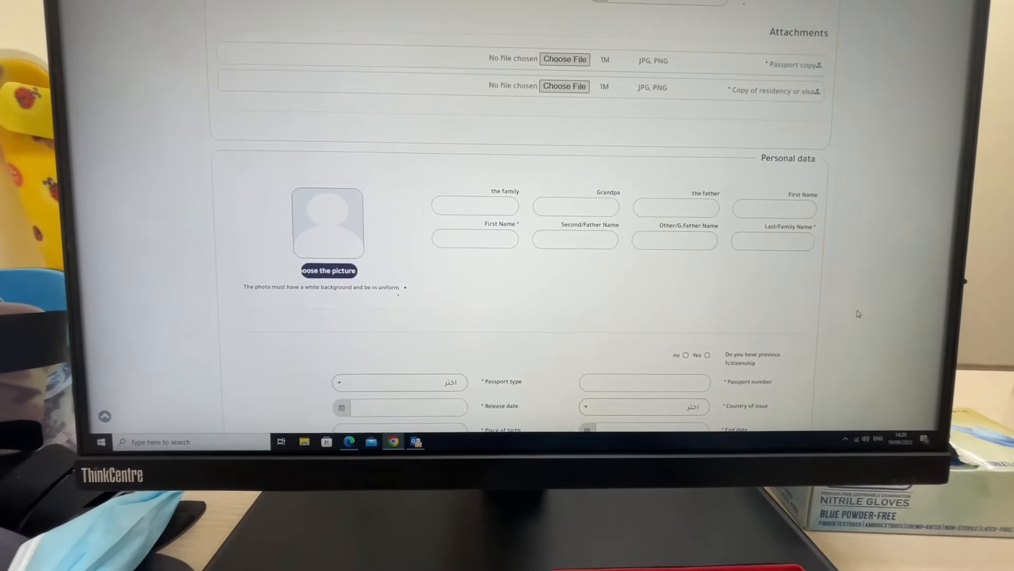
scroll(down, 3)
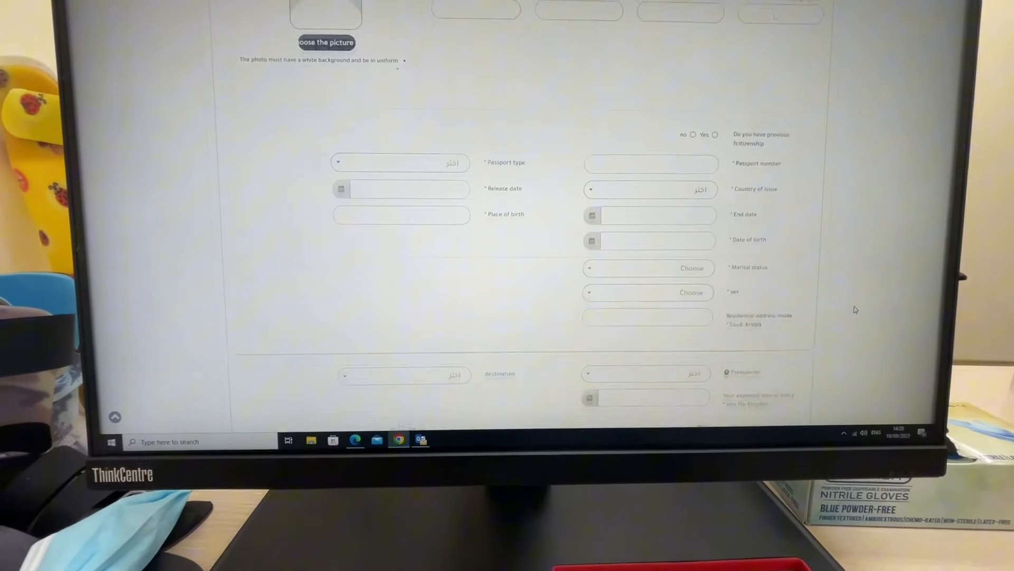
scroll(down, 3)
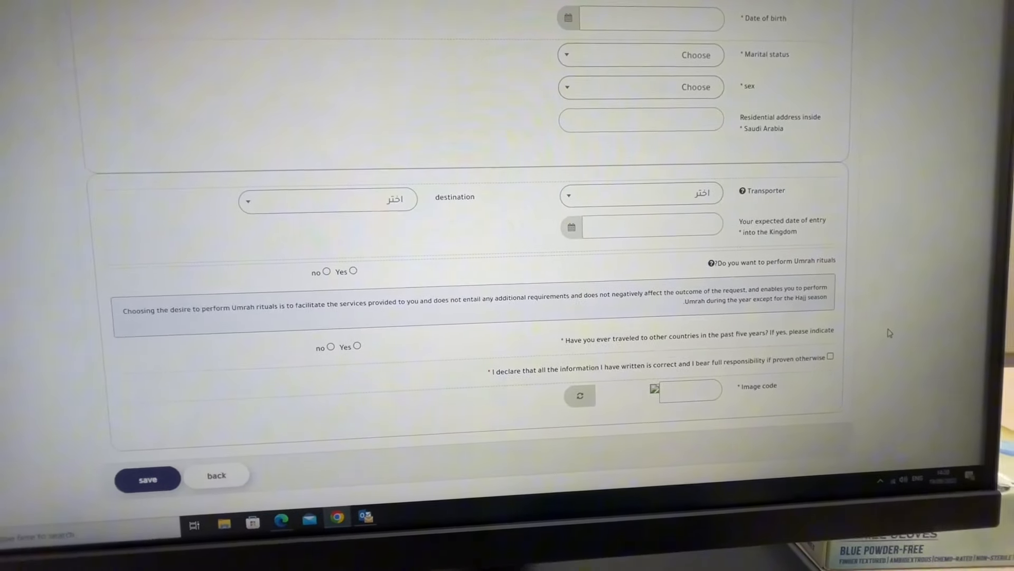
scroll(down, 3)
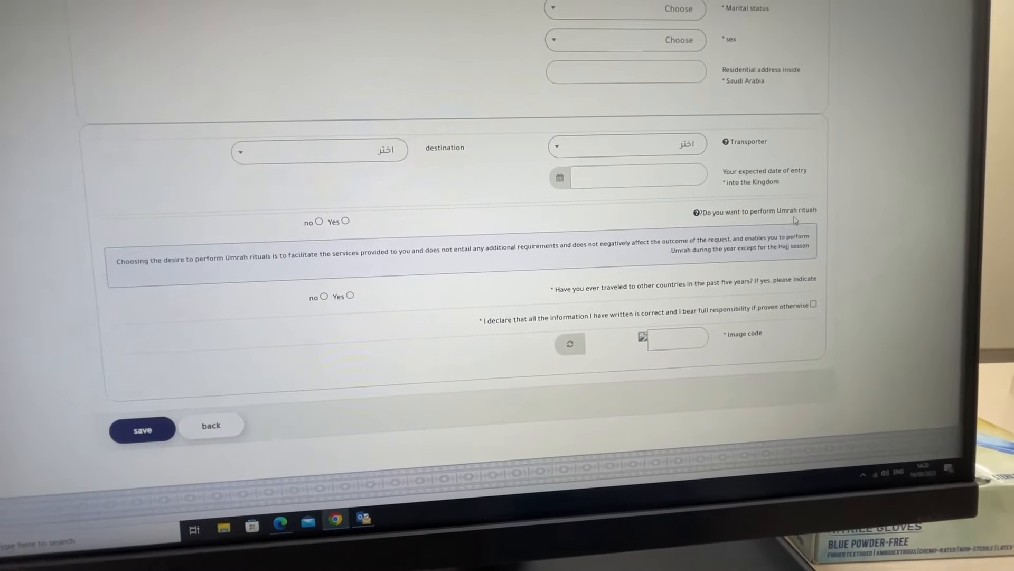
scroll(down, 3)
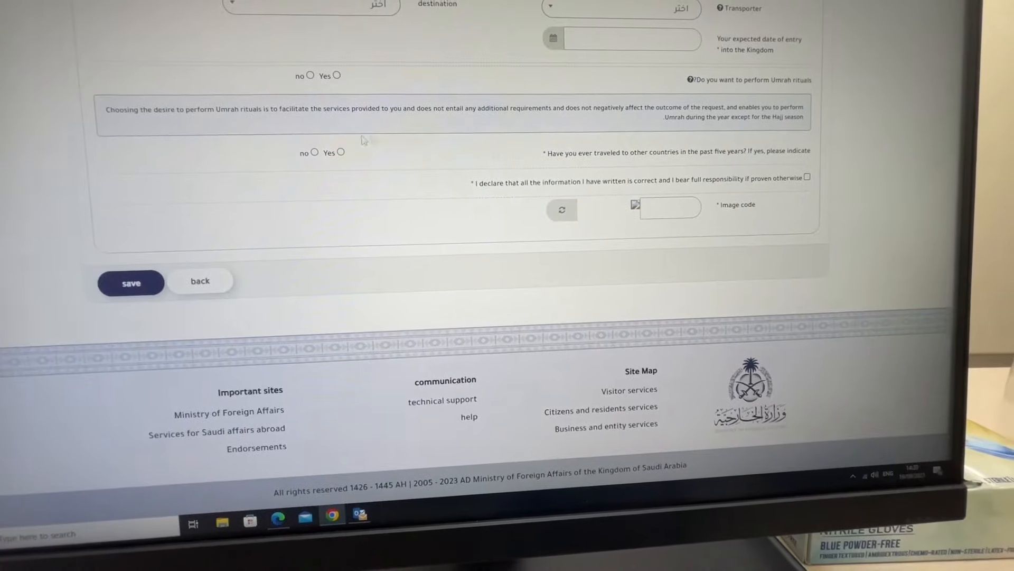
scroll(down, 3)
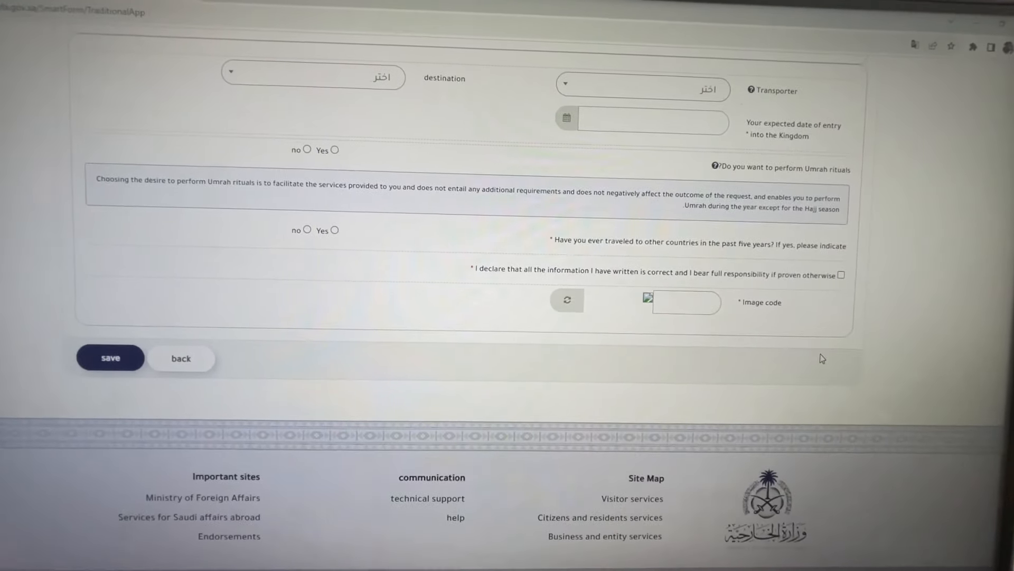
scroll(down, 3)
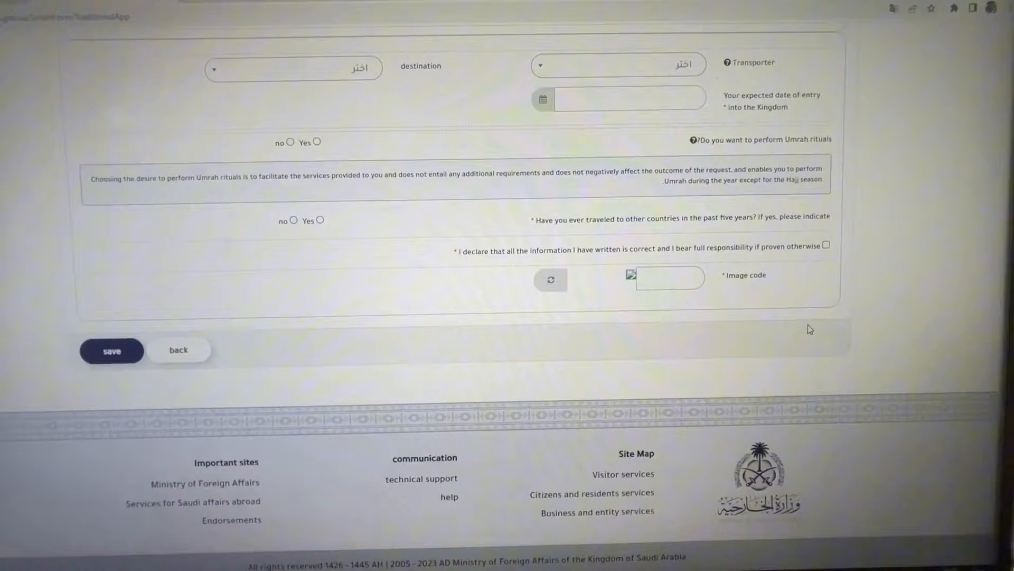